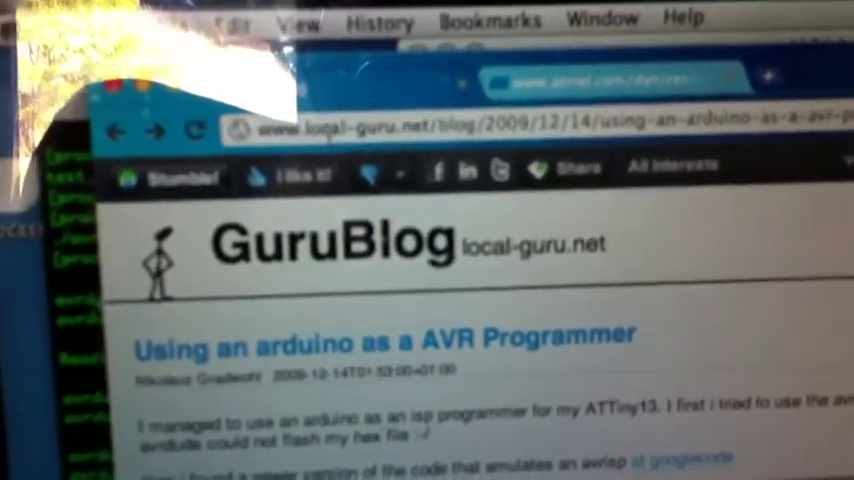
{"action": "scroll", "scroll_direction": "down", "scroll_amount": 3}
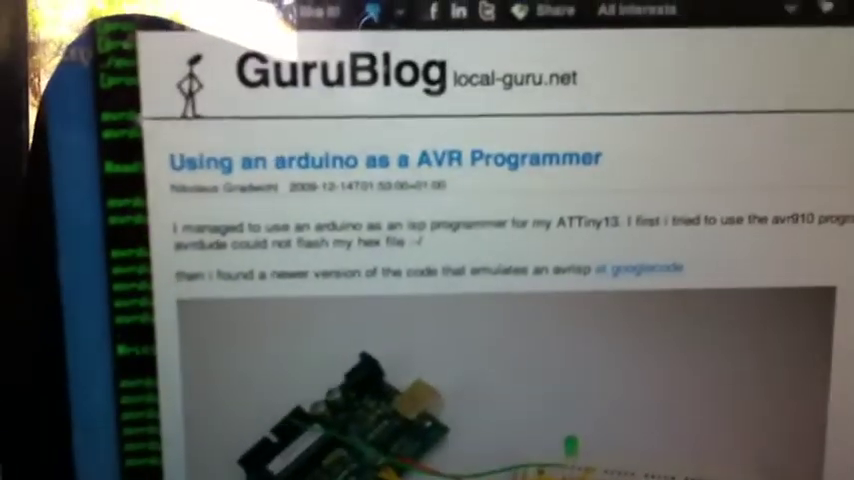